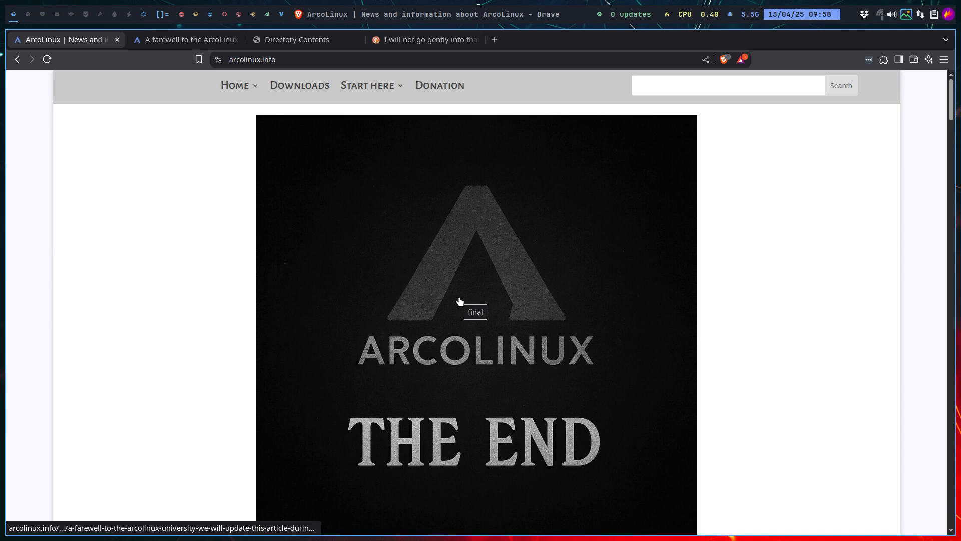
{"action": "mouse_move", "coordinate": [488, 371]}
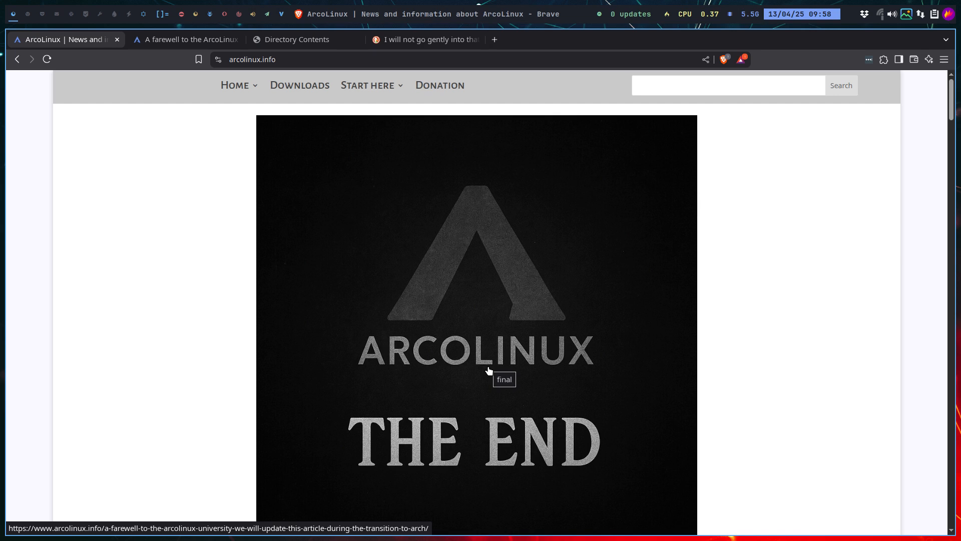
- Open the 'THE END' farewell article and scroll past the video to the NEW ISOS??? image
{"action": "left_click", "coordinate": [189, 39]}
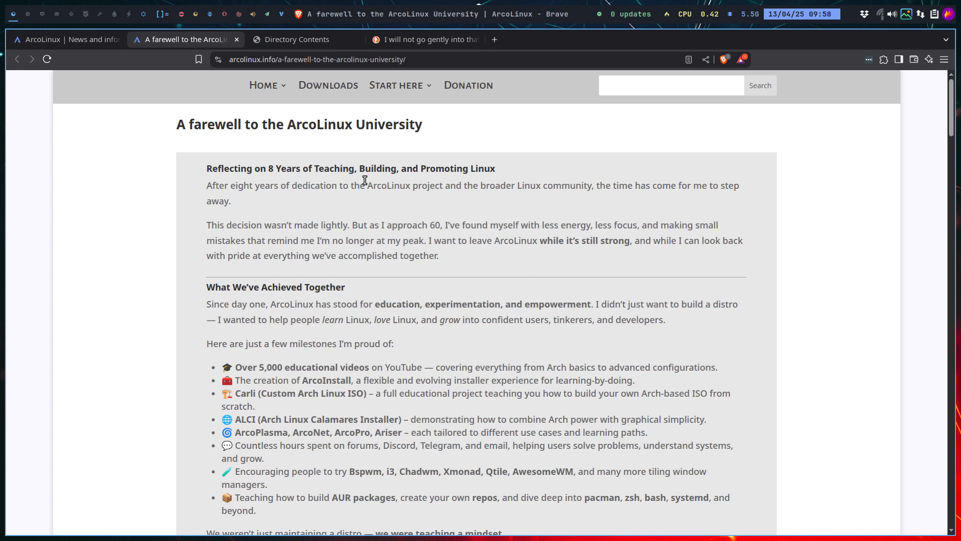
{"action": "mouse_move", "coordinate": [416, 431]}
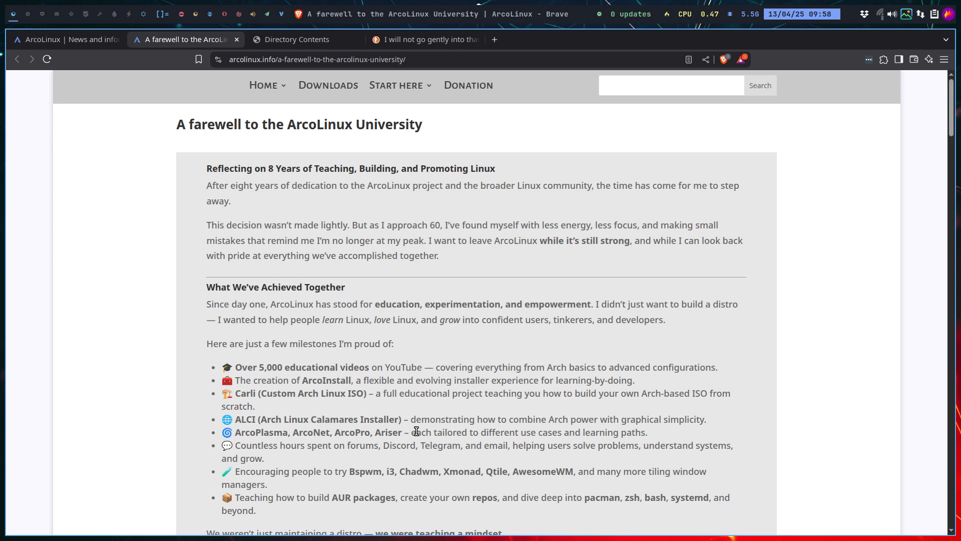
{"action": "scroll", "scroll_direction": "down", "scroll_amount": 3}
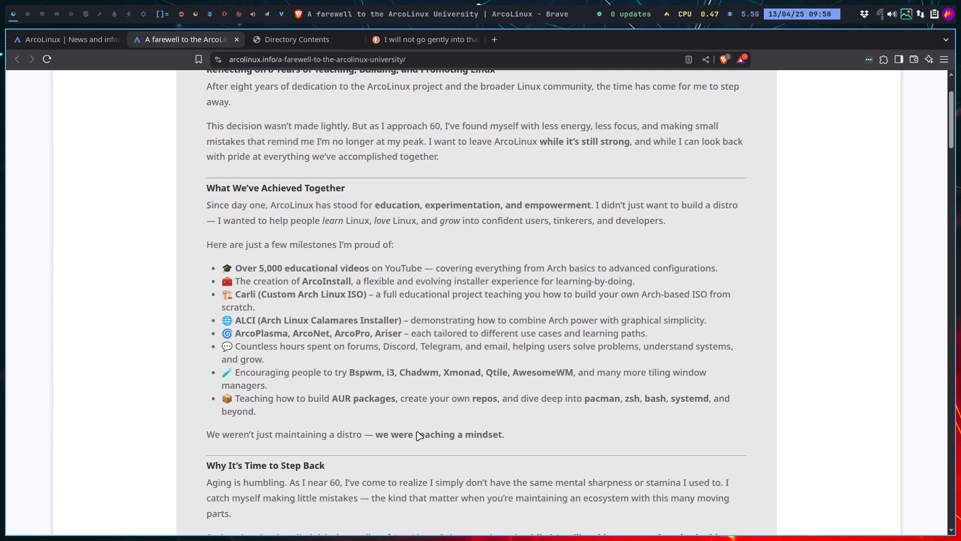
{"action": "scroll", "scroll_direction": "down", "scroll_amount": 3}
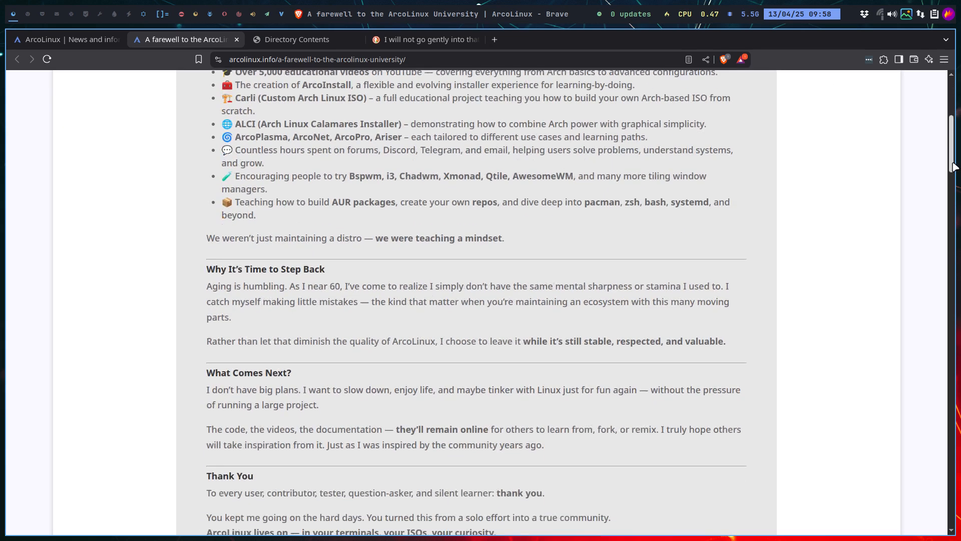
{"action": "scroll", "scroll_direction": "down", "scroll_amount": 3}
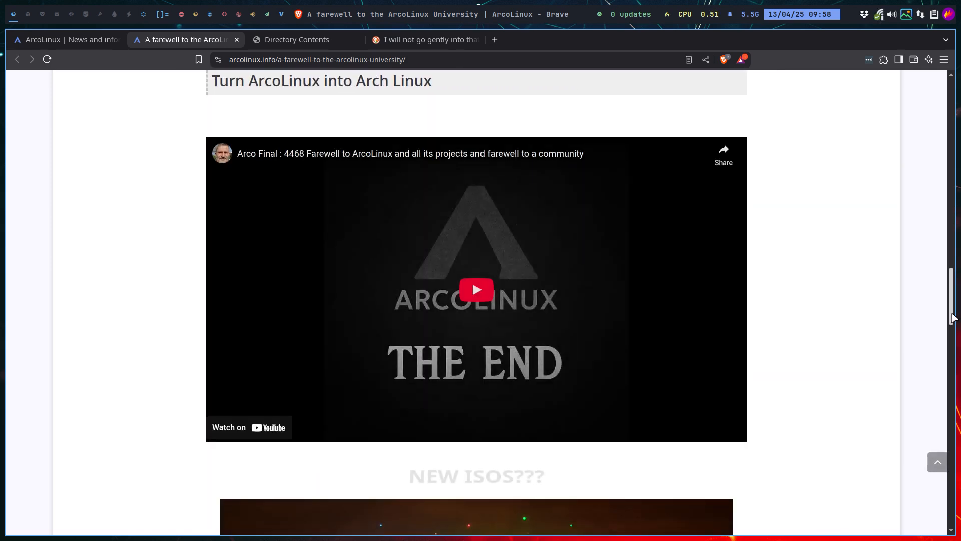
{"action": "scroll", "scroll_direction": "down", "scroll_amount": 3}
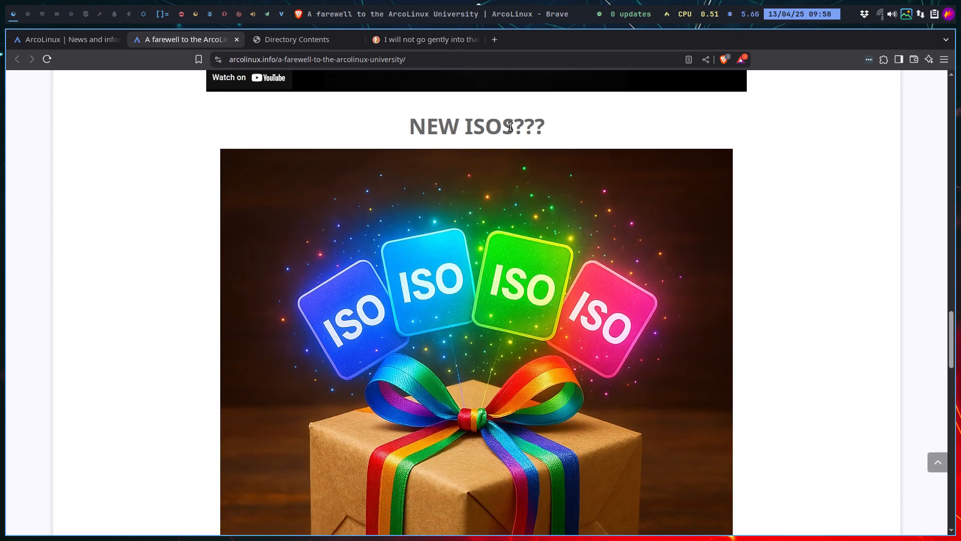
{"action": "scroll", "scroll_direction": "down", "scroll_amount": 3}
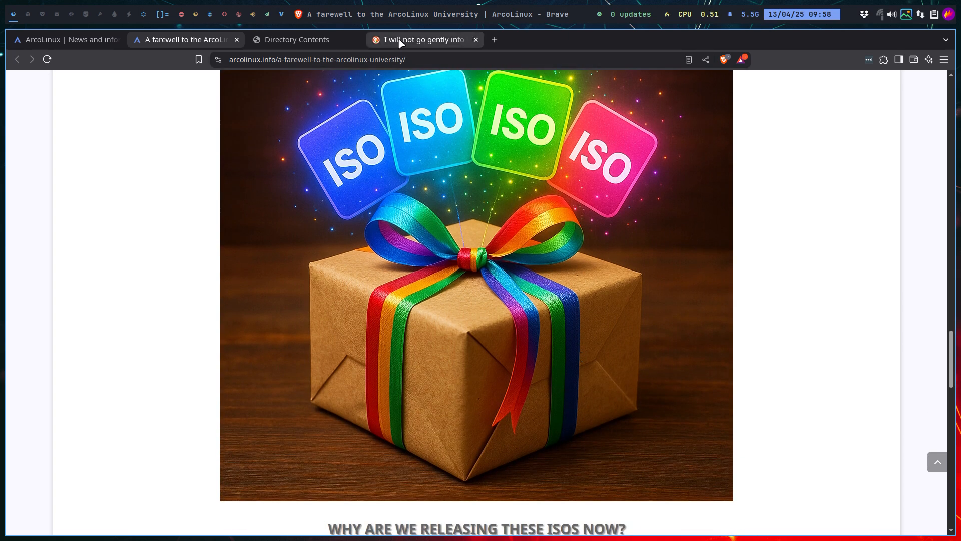
- Switch to the DuckDuckGo tab showing results for 'I will not go gently into that night'
{"action": "left_click", "coordinate": [420, 40]}
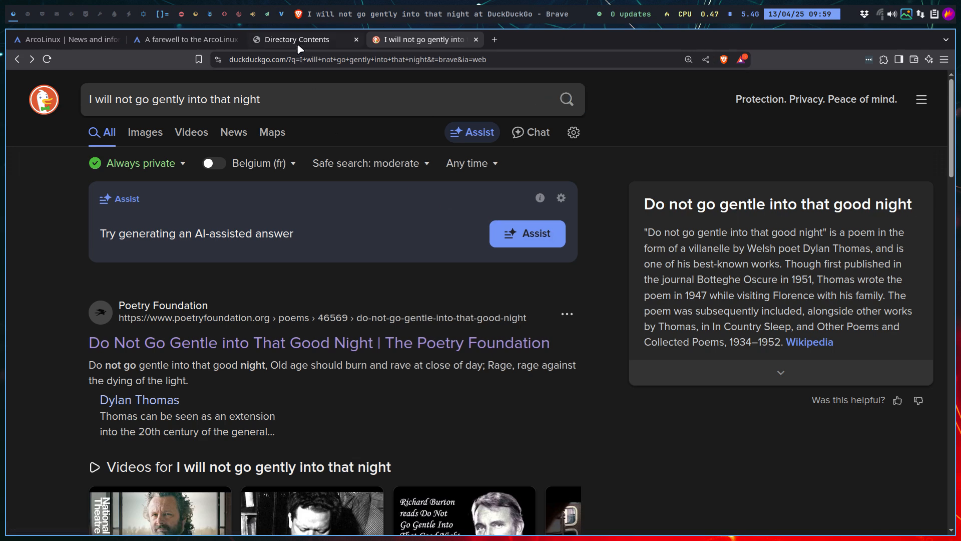
- Return to the farewell article and scroll to 'Why are we releasing these ISOs now?'
{"action": "left_click", "coordinate": [186, 39]}
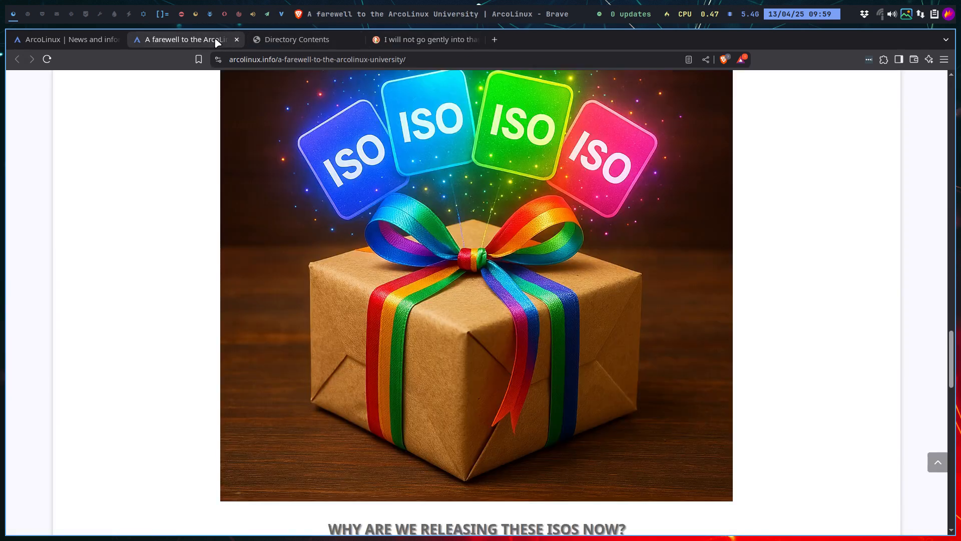
{"action": "scroll", "scroll_direction": "down", "scroll_amount": 3}
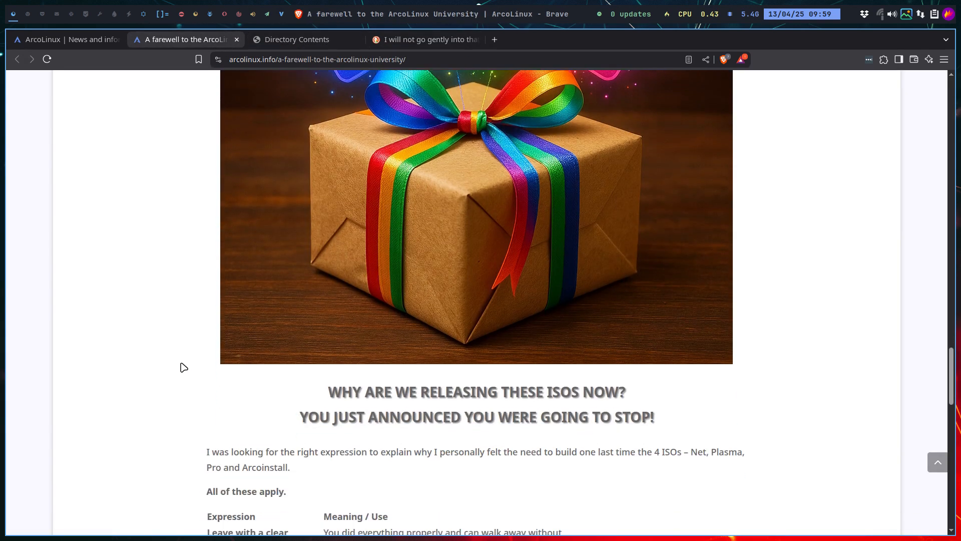
{"action": "scroll", "scroll_direction": "down", "scroll_amount": 3}
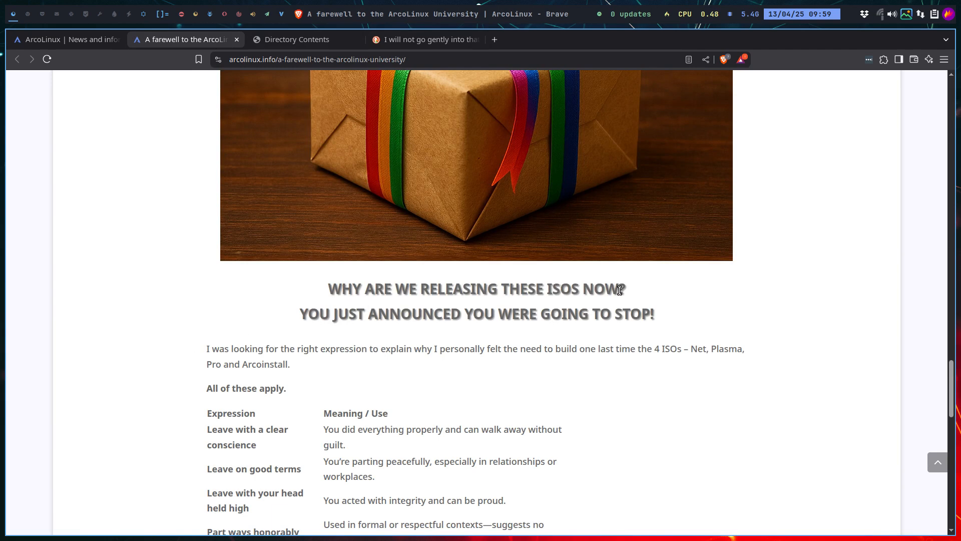
{"action": "scroll", "scroll_direction": "down", "scroll_amount": 3}
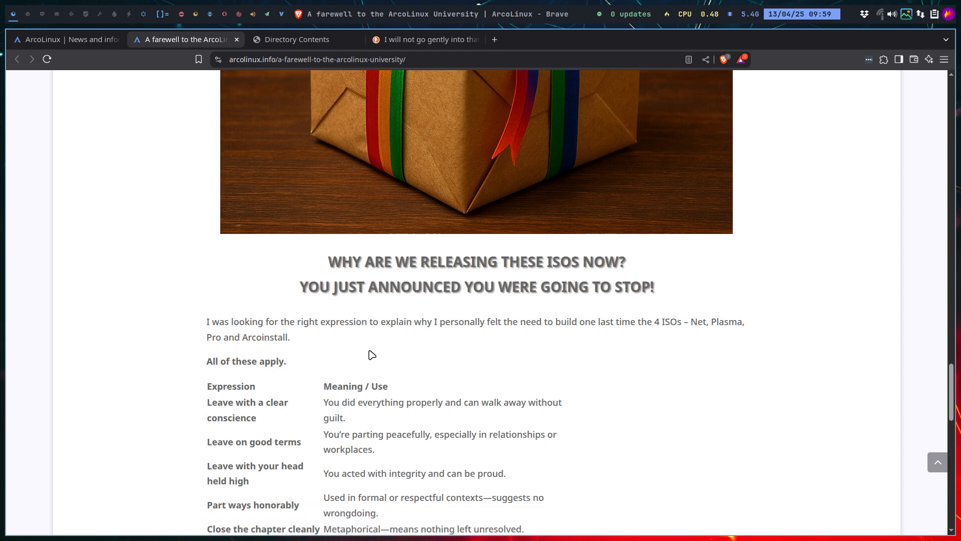
{"action": "scroll", "scroll_direction": "down", "scroll_amount": 3}
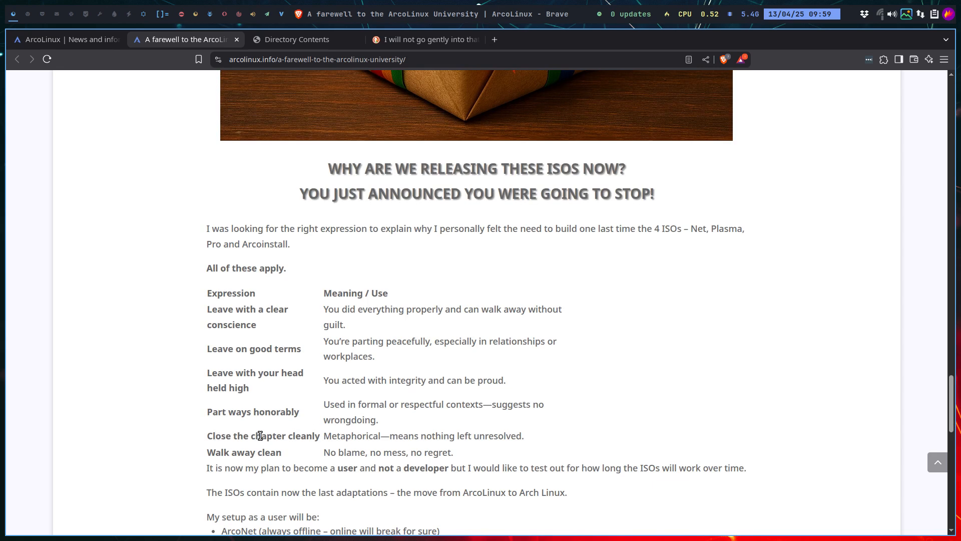
{"action": "mouse_move", "coordinate": [323, 438]}
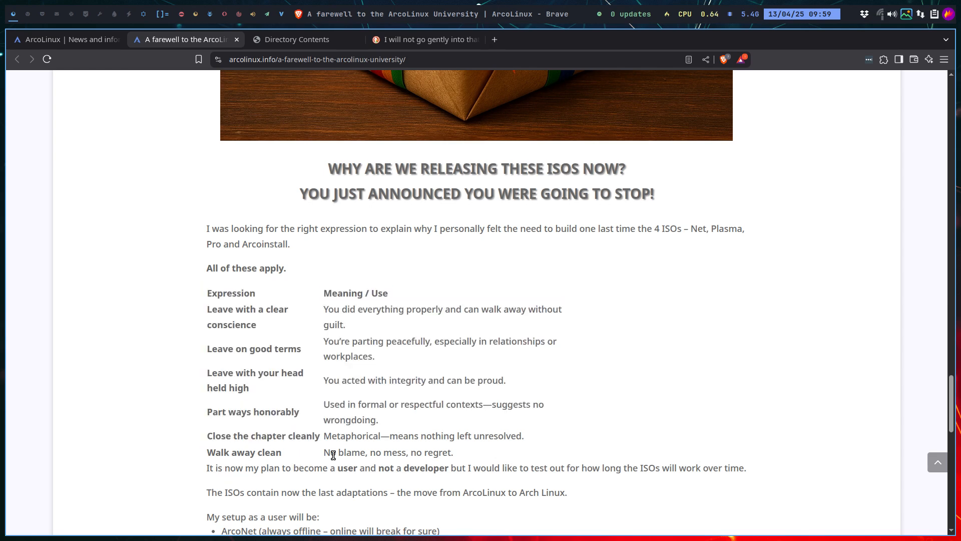
{"action": "scroll", "scroll_direction": "down", "scroll_amount": 3}
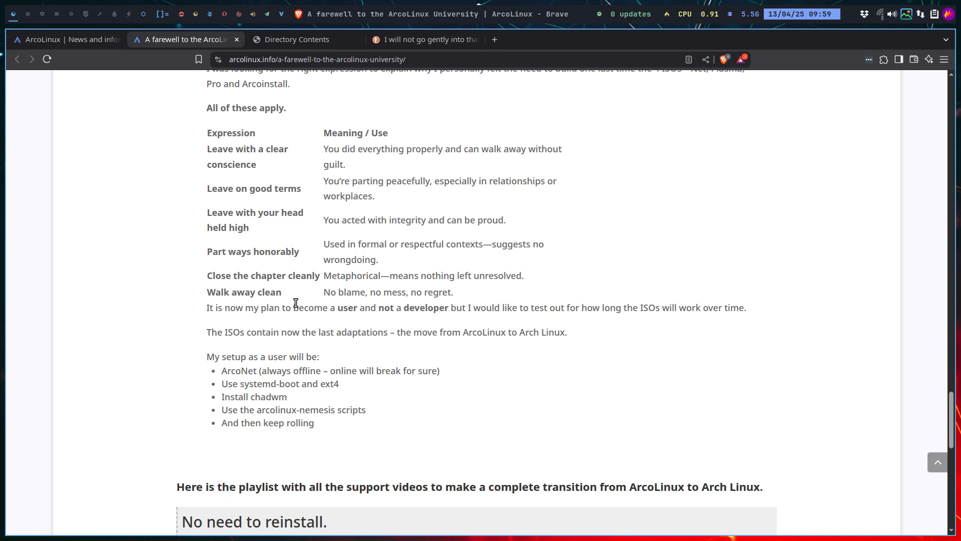
{"action": "mouse_move", "coordinate": [329, 323]}
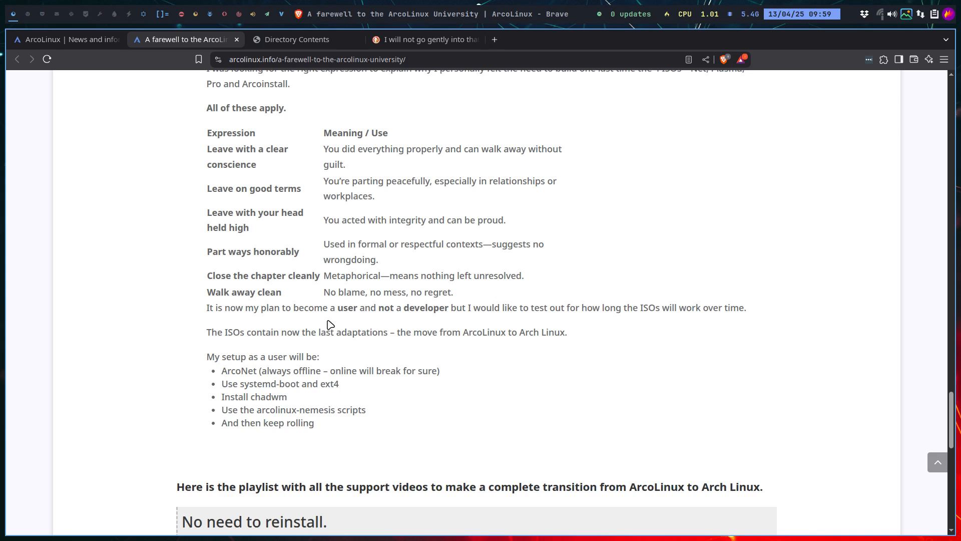
{"action": "mouse_move", "coordinate": [333, 331]}
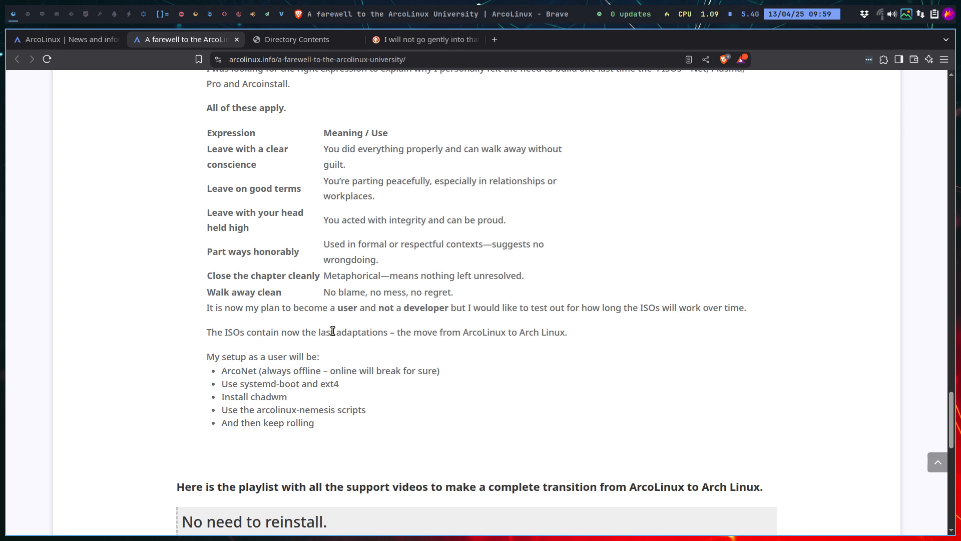
{"action": "mouse_move", "coordinate": [224, 371]}
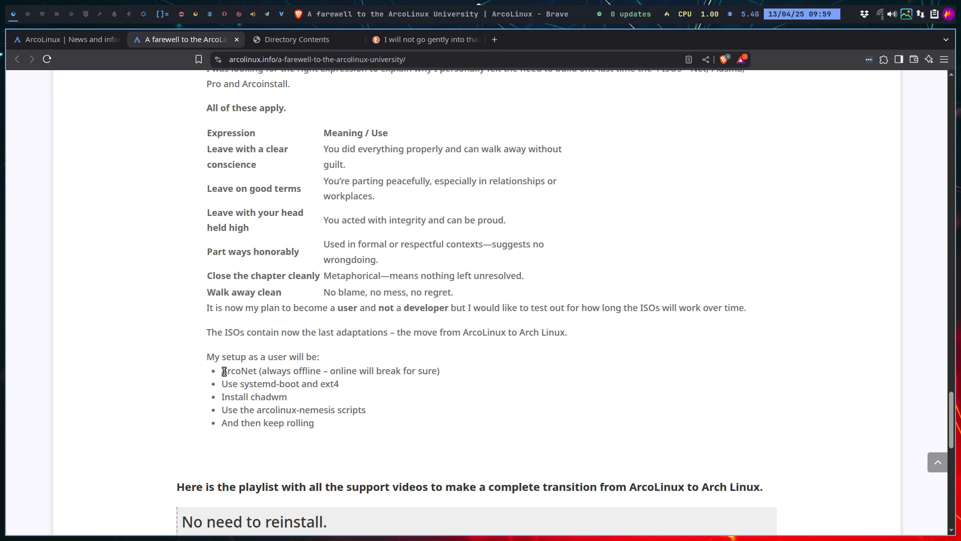
{"action": "double_click", "coordinate": [239, 370]}
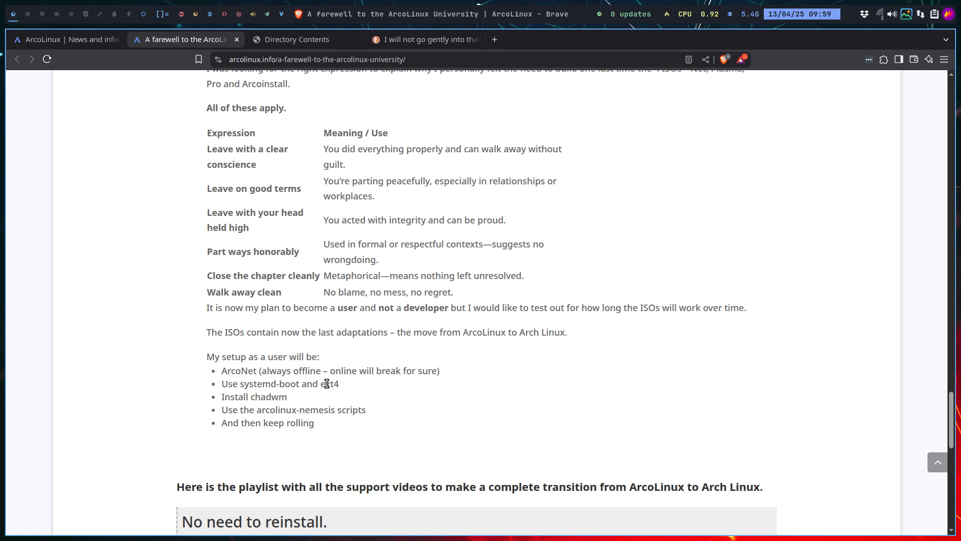
{"action": "mouse_move", "coordinate": [264, 397]}
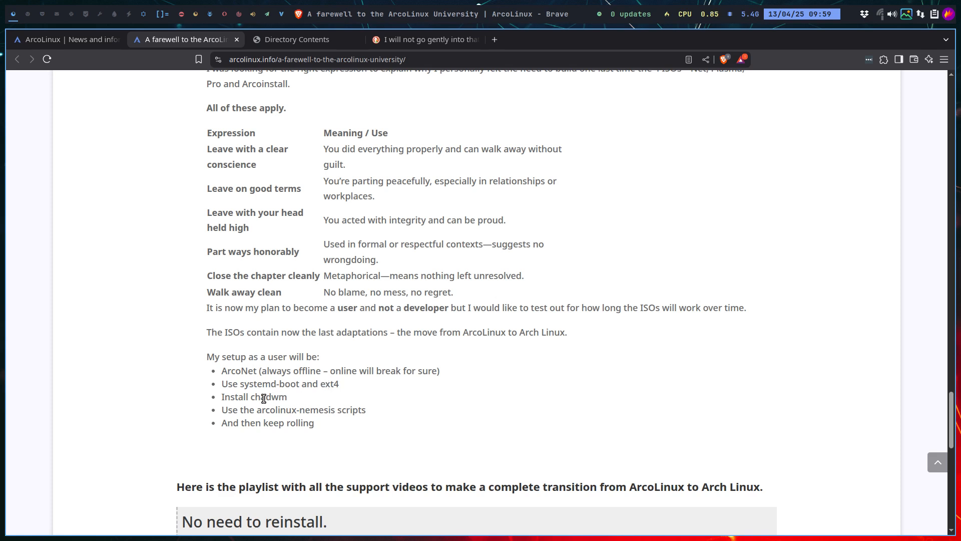
{"action": "mouse_move", "coordinate": [297, 416]}
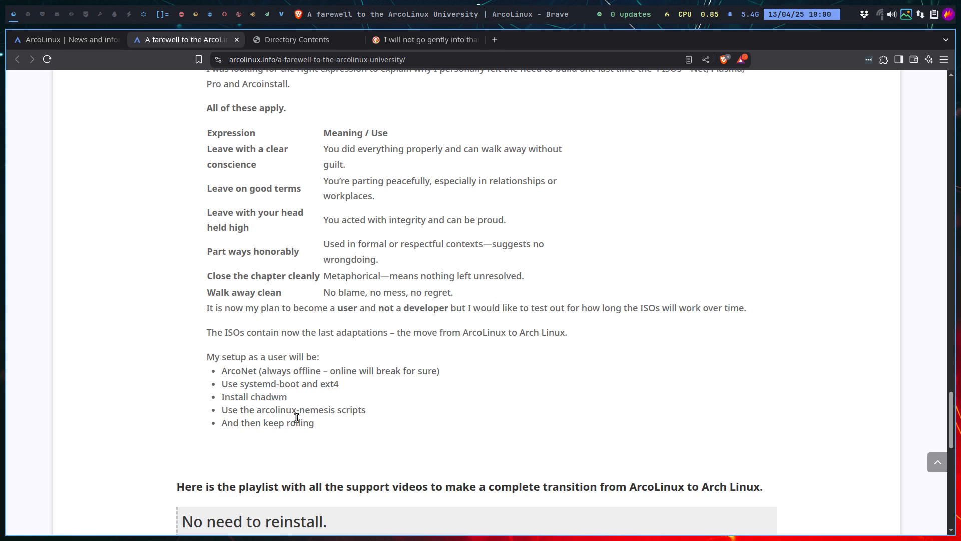
{"action": "mouse_move", "coordinate": [358, 425]}
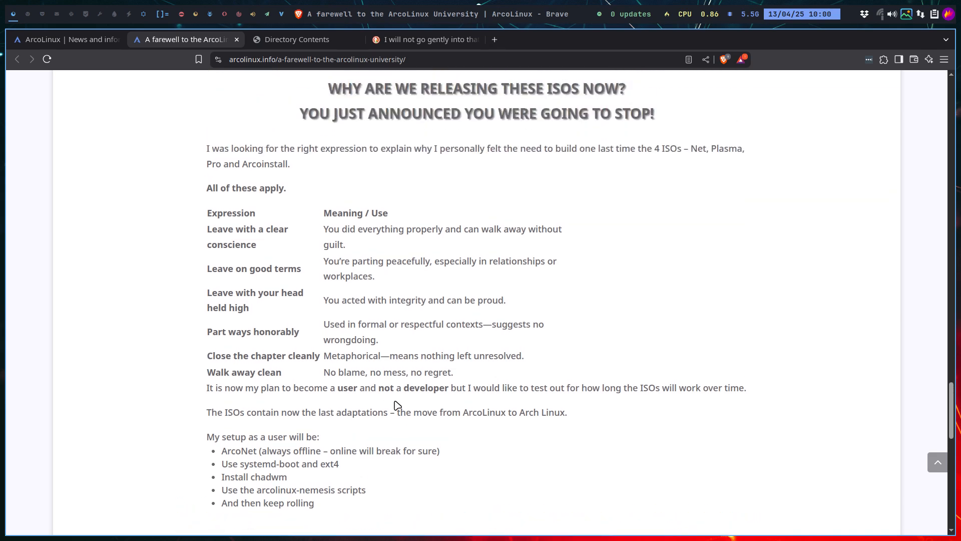
{"action": "scroll", "scroll_direction": "up", "scroll_amount": 3}
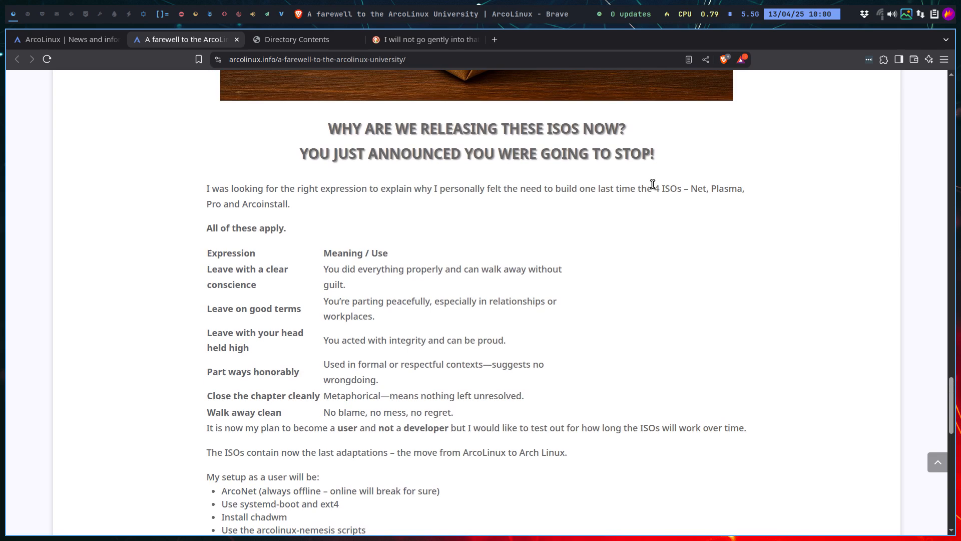
{"action": "mouse_move", "coordinate": [657, 190]}
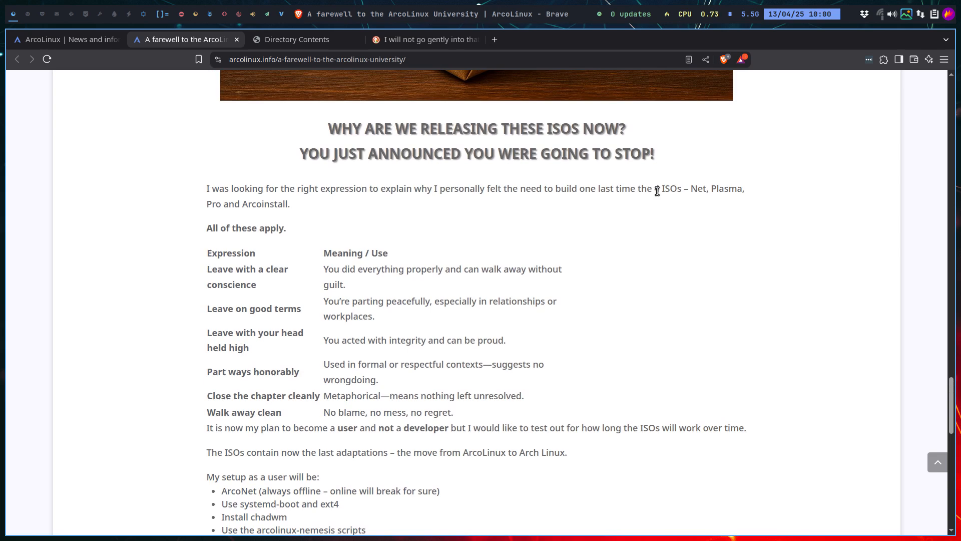
{"action": "scroll", "scroll_direction": "up", "scroll_amount": 3}
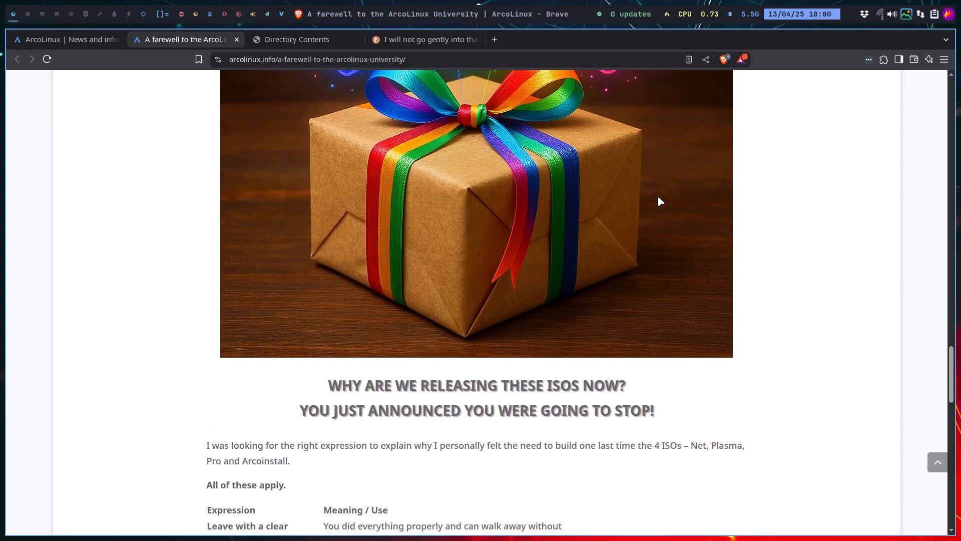
{"action": "scroll", "scroll_direction": "down", "scroll_amount": 3}
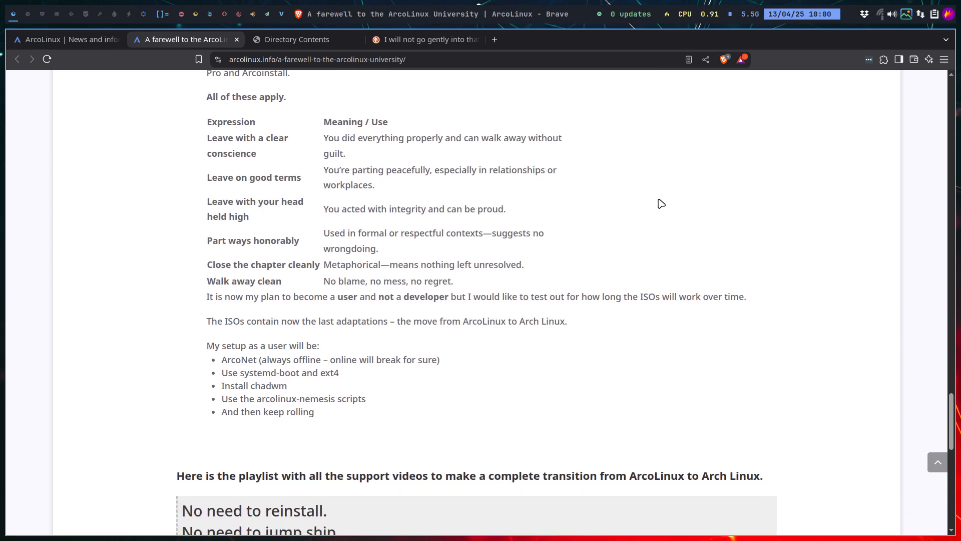
{"action": "scroll", "scroll_direction": "down", "scroll_amount": 3}
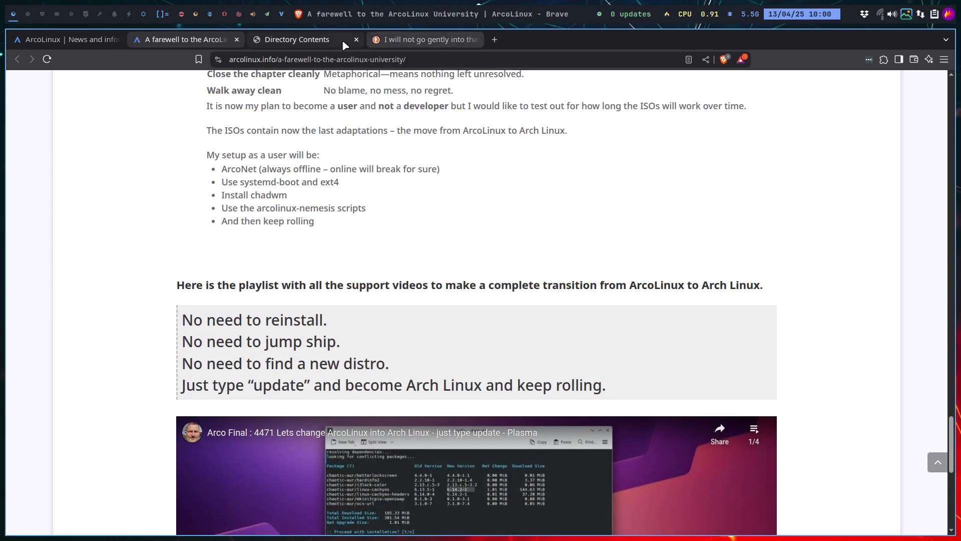
- Switch to the 'Directory Contents' tab listing the Arch Linux, ArcoNet, ArcoPlasma and ArcoPro ISOs
{"action": "left_click", "coordinate": [296, 39]}
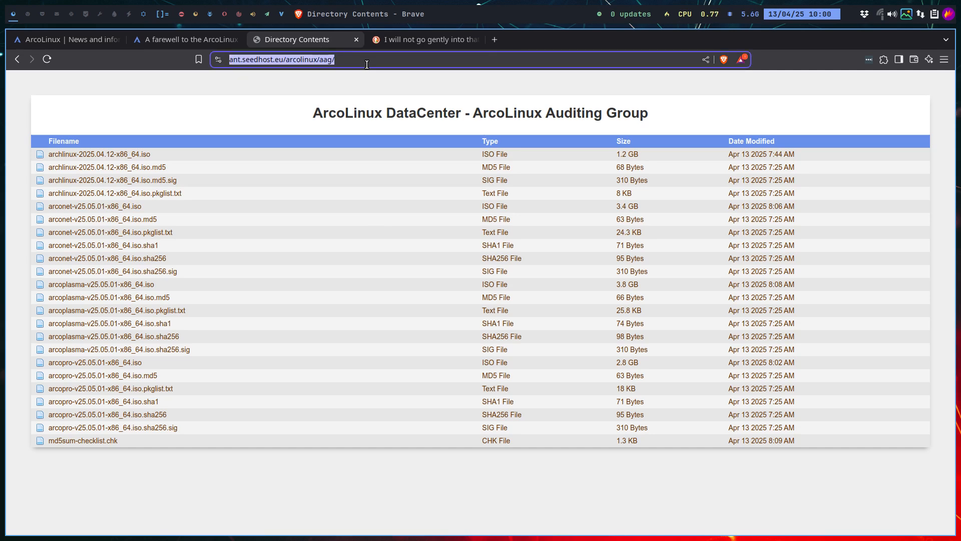
{"action": "mouse_move", "coordinate": [152, 157]}
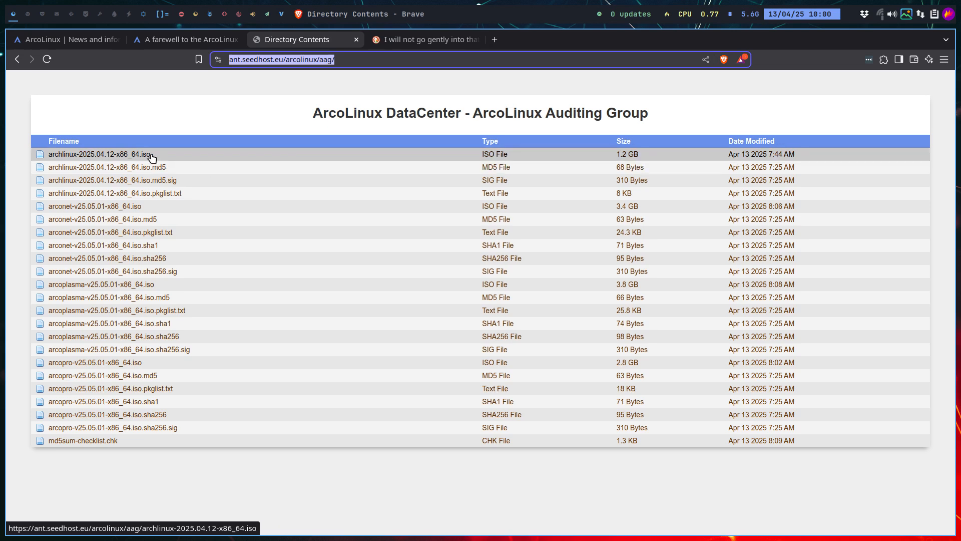
{"action": "mouse_move", "coordinate": [111, 154]}
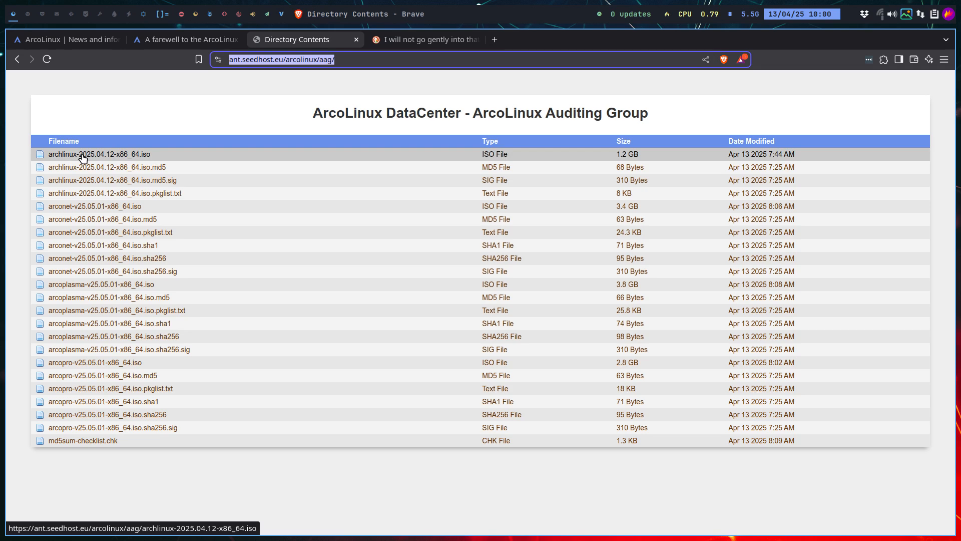
{"action": "mouse_move", "coordinate": [98, 202]}
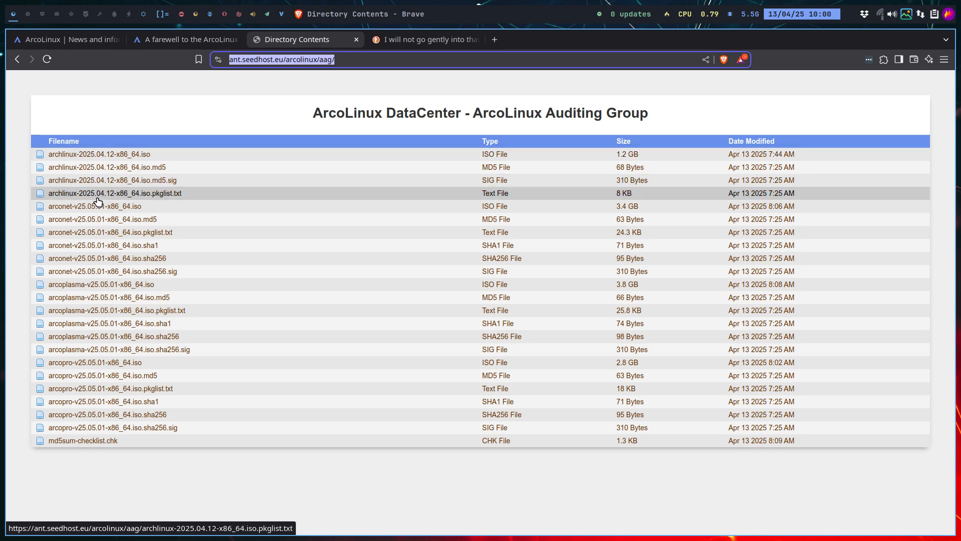